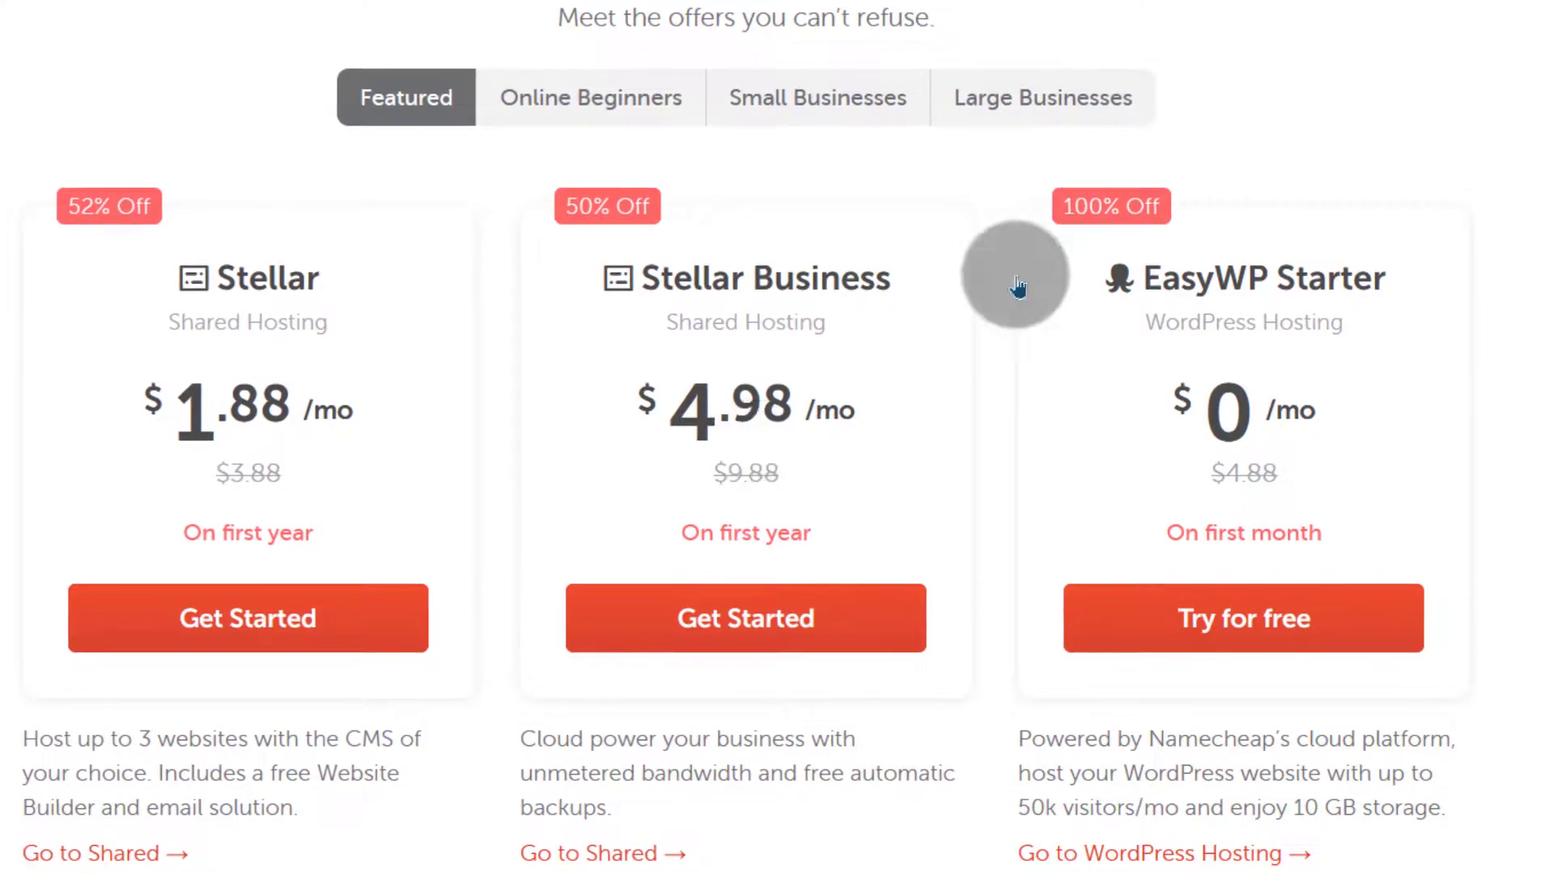
mouse_move(658, 436)
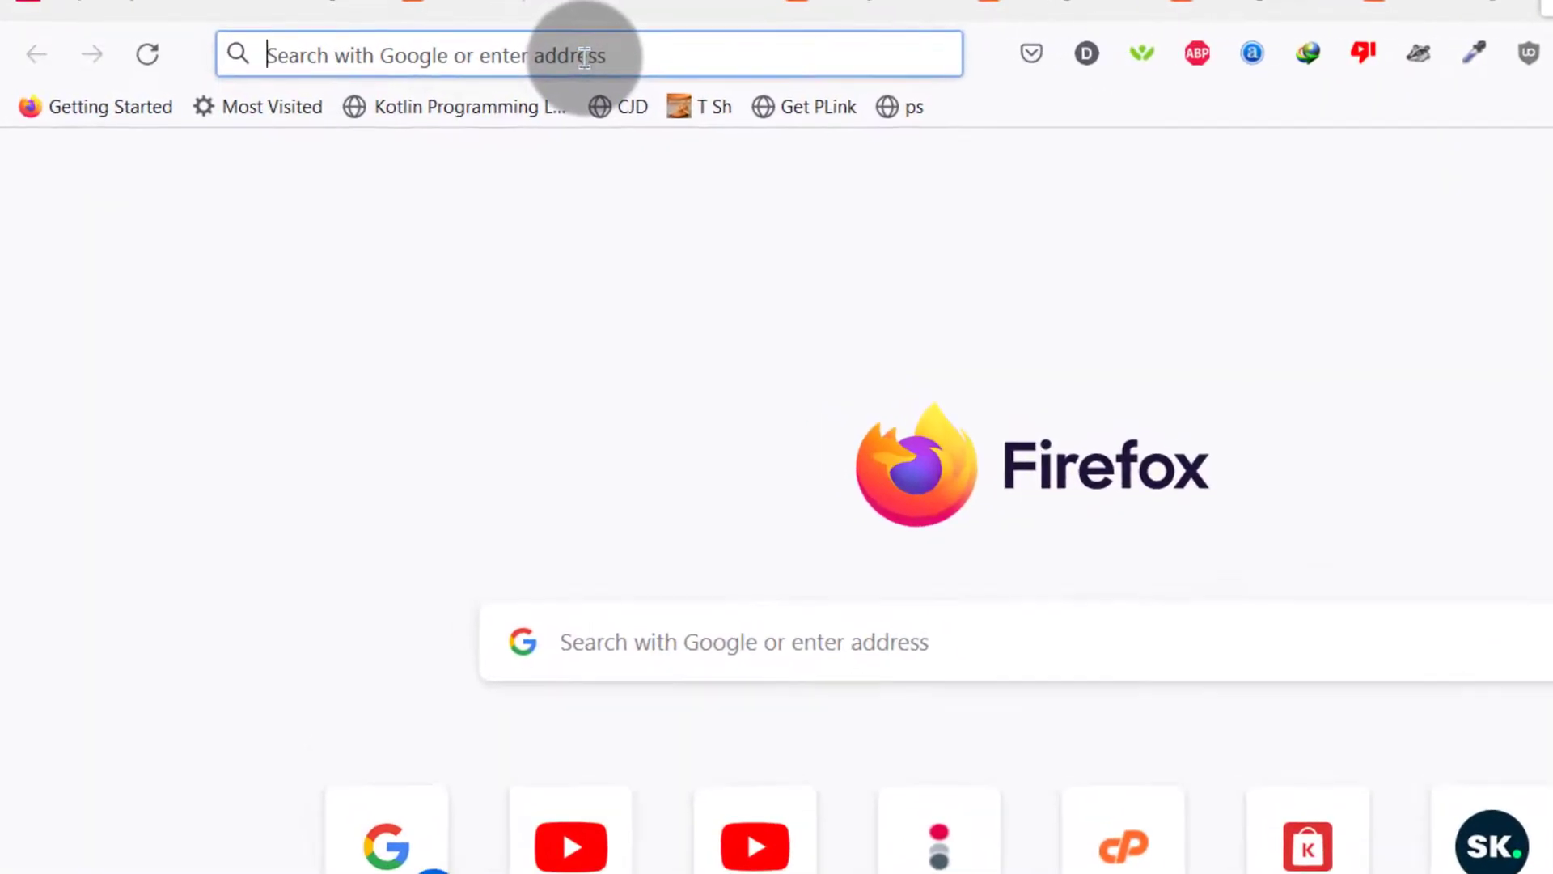
Step: Load bizanosa.club/cpanel in the Firefox address bar
type("bizanosa.c")
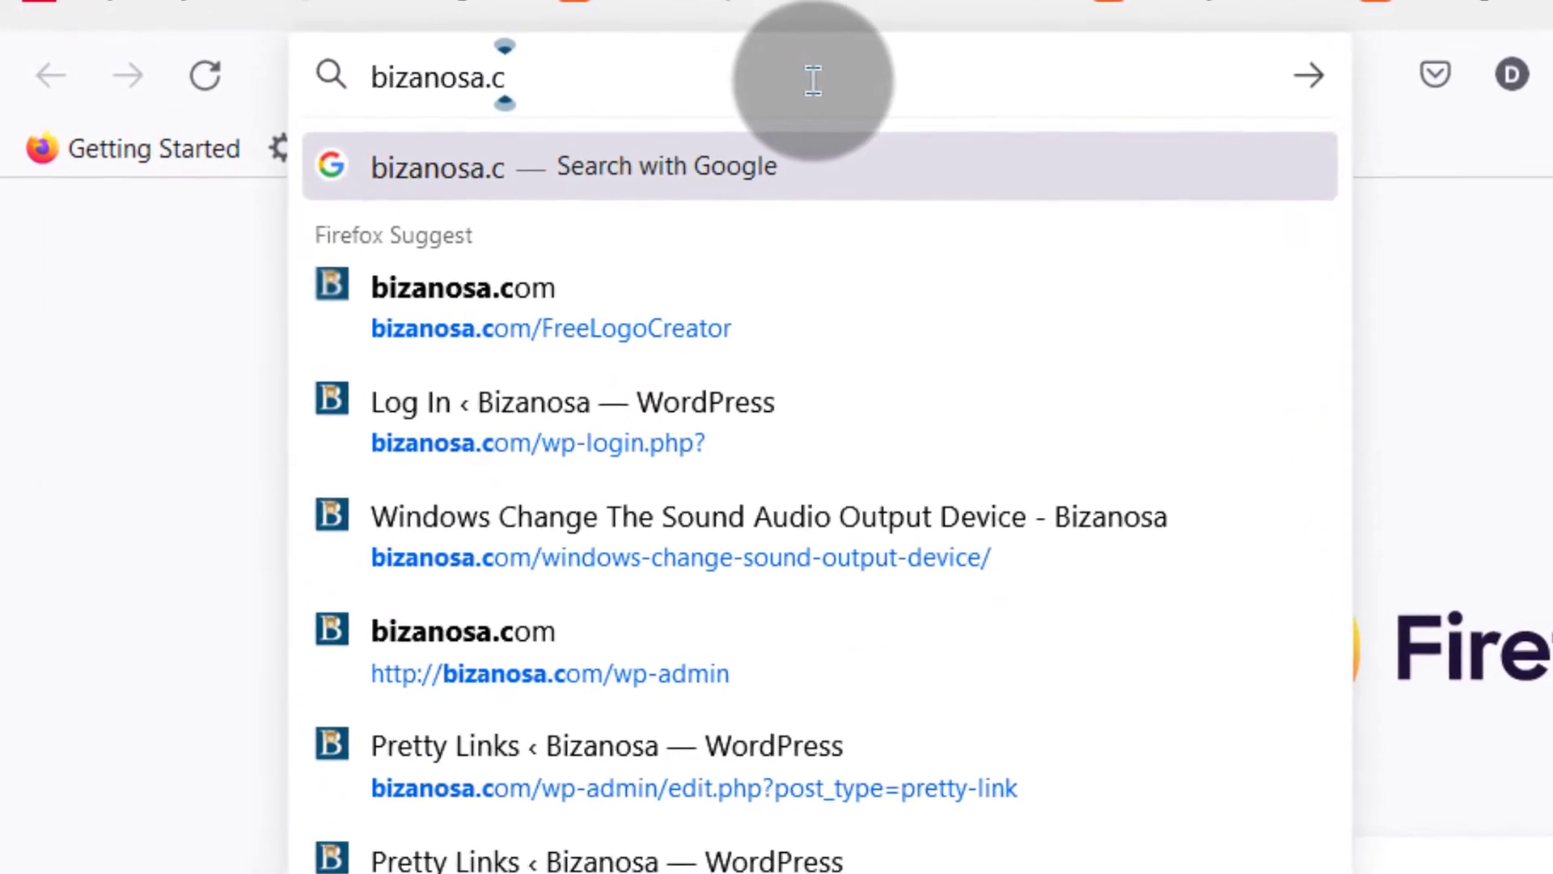
type("lu")
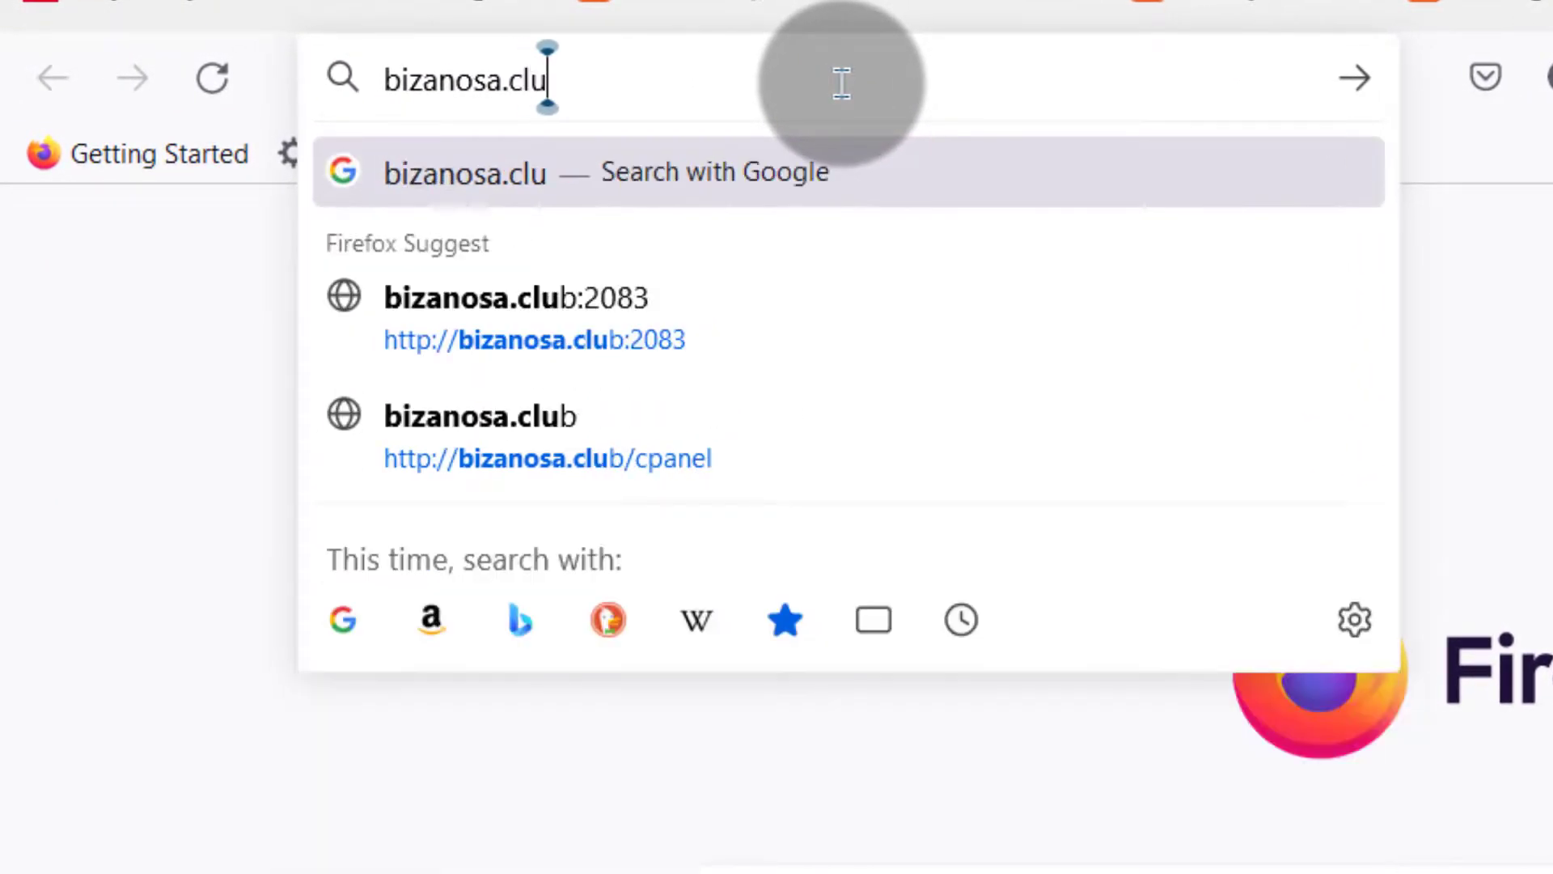
type("b/cpanel")
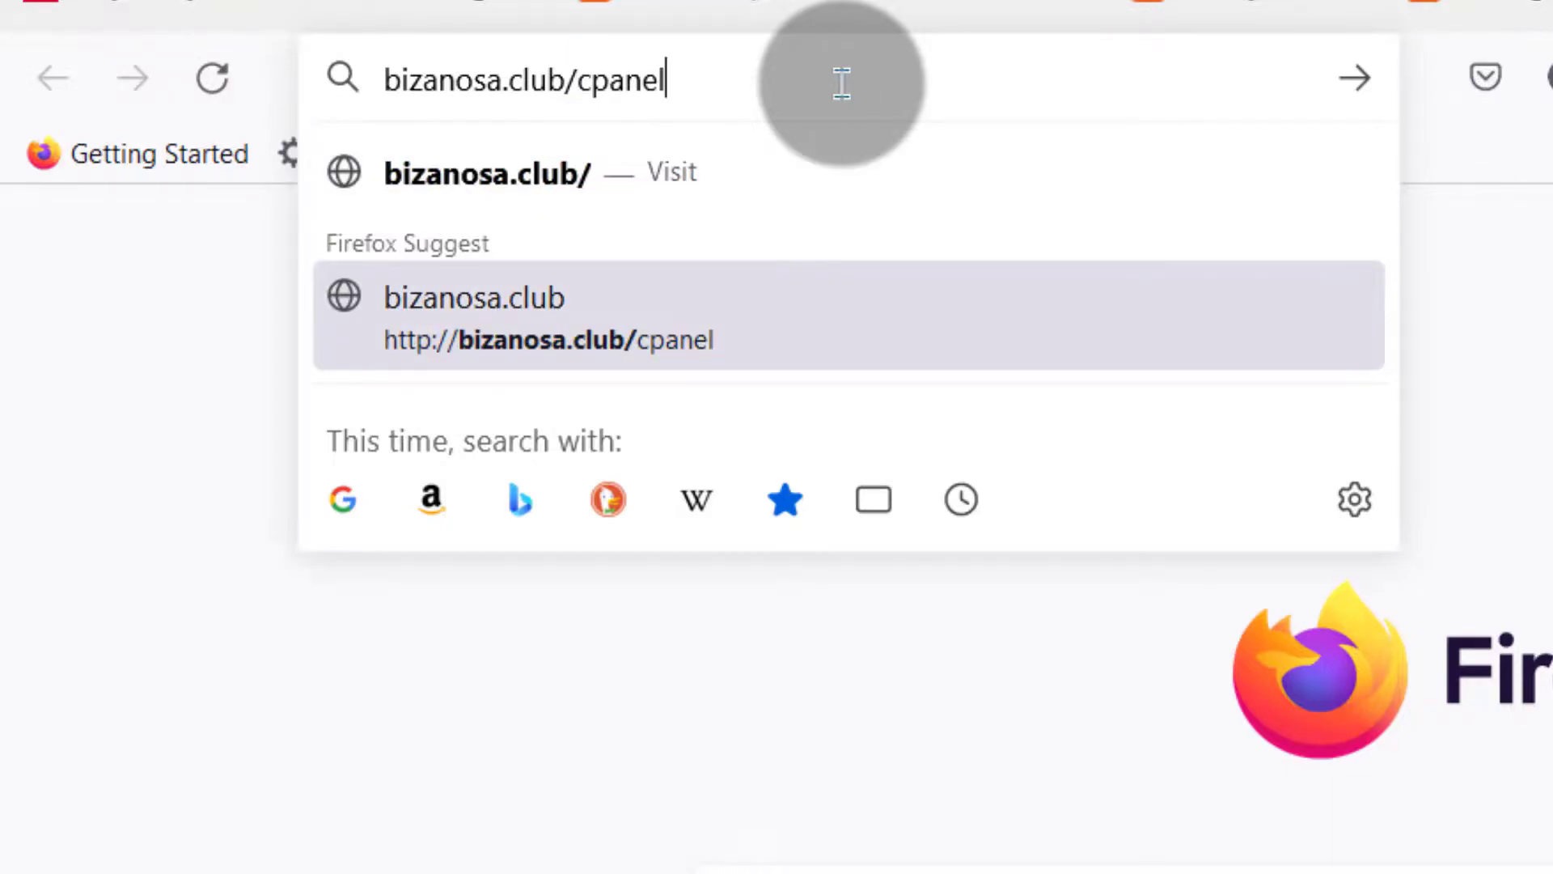
key("Return")
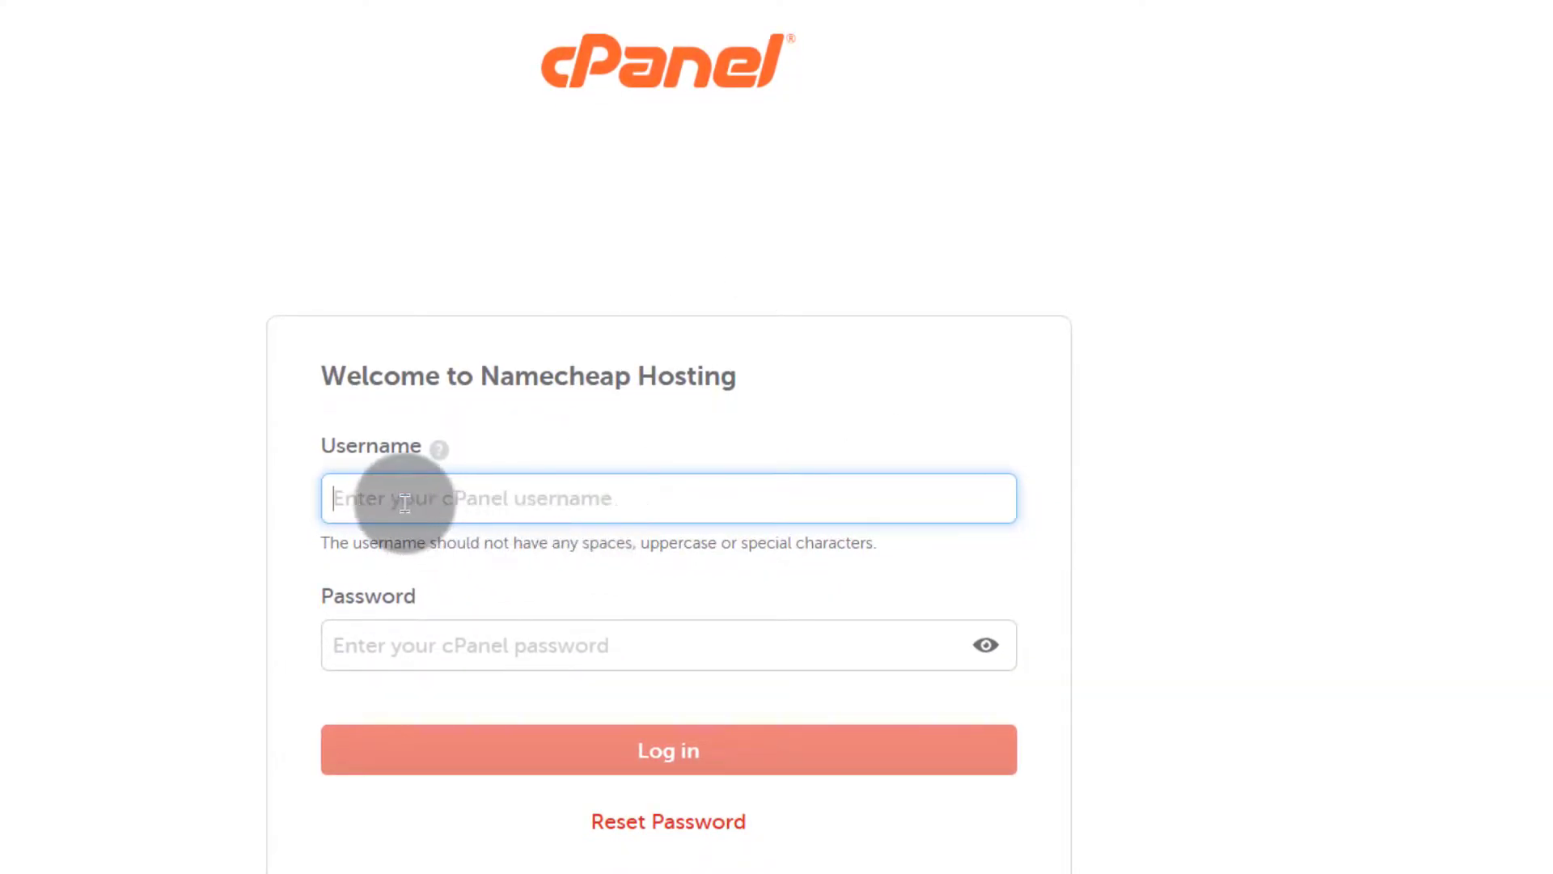
mouse_move(392, 659)
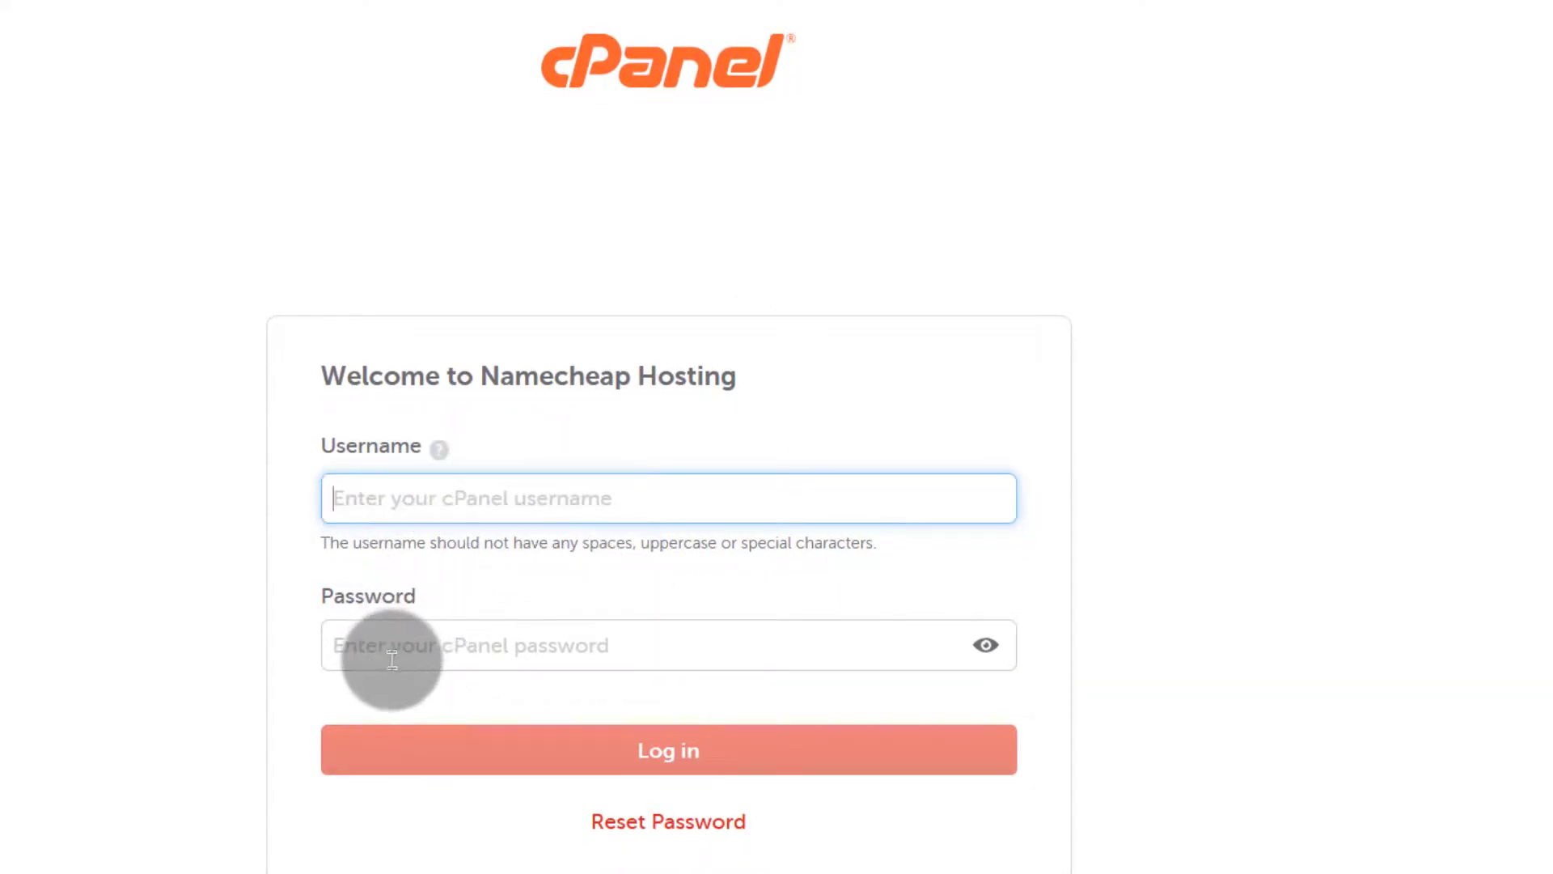
mouse_move(419, 498)
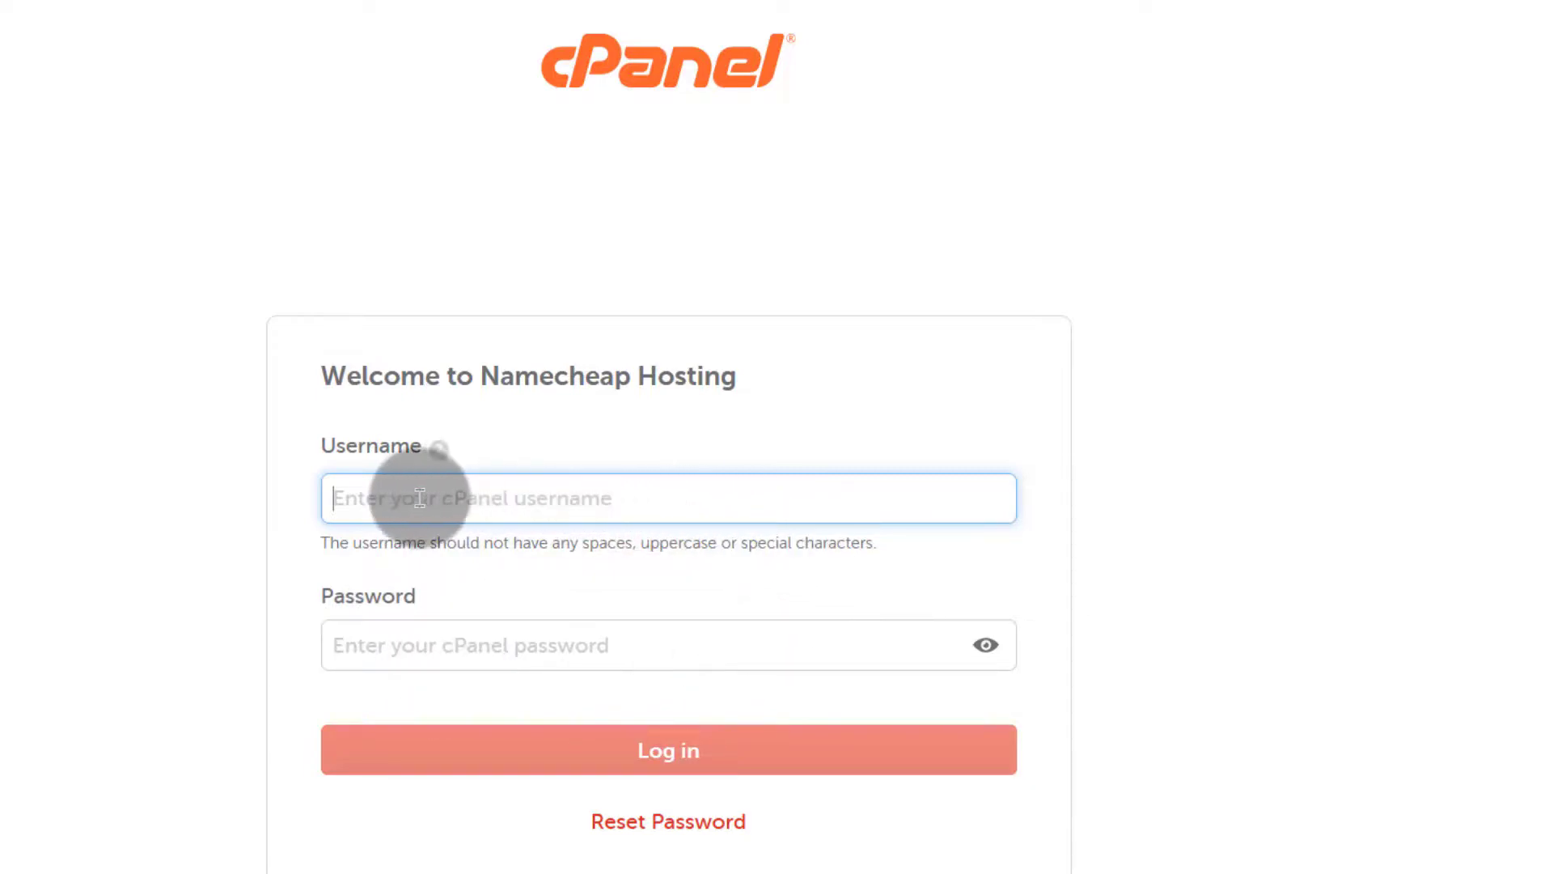
Step: Click below the empty login fields on the Namecheap cPanel login page
left_click(667, 821)
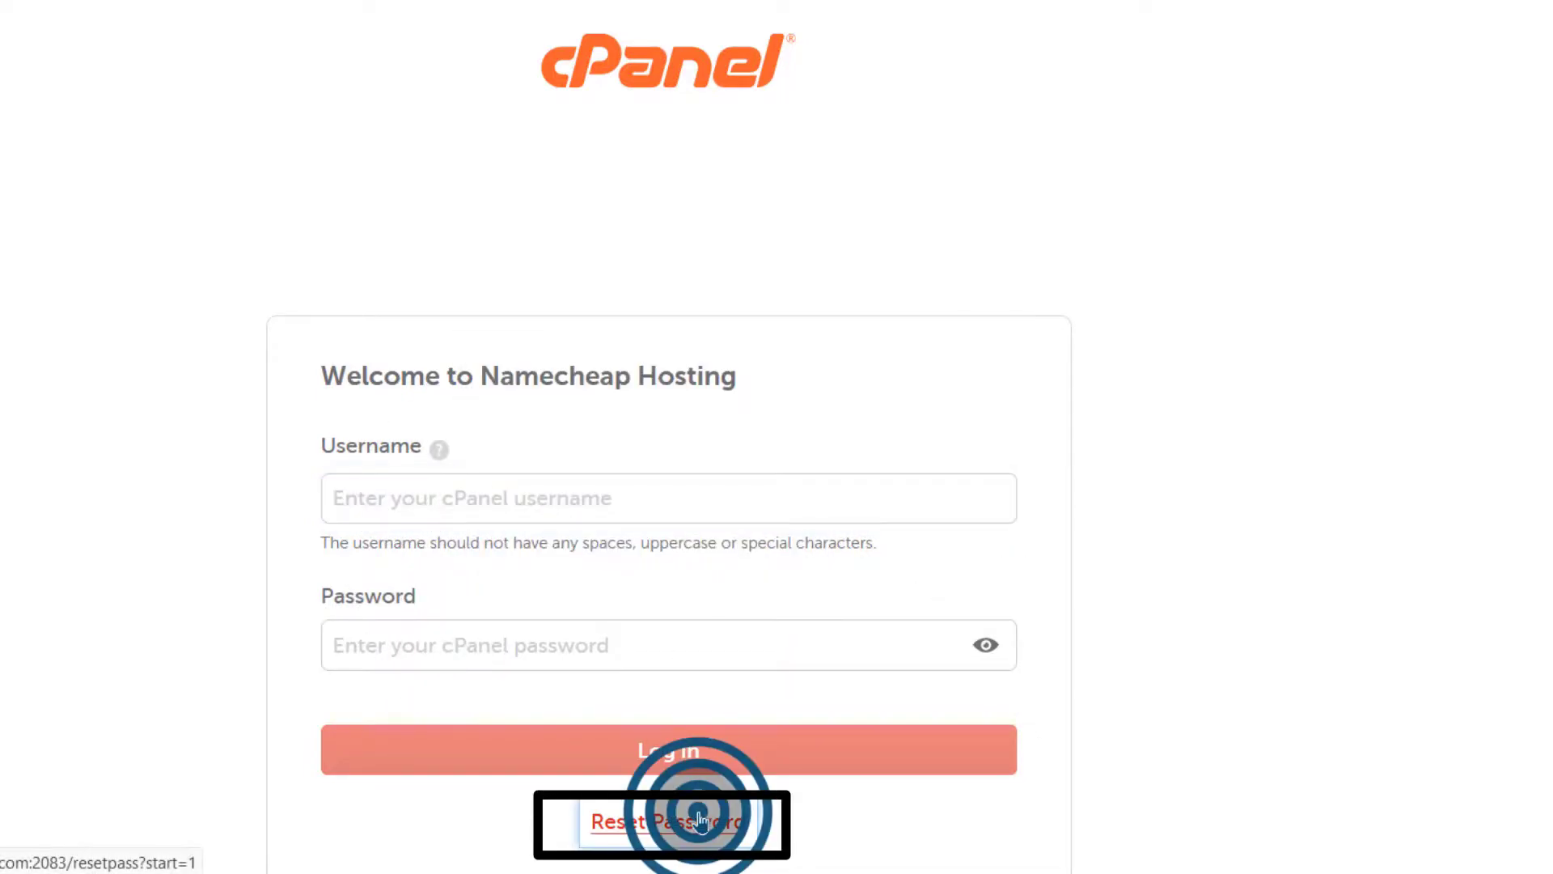
Step: Open the Reset Password link beneath the Log in button
left_click(667, 820)
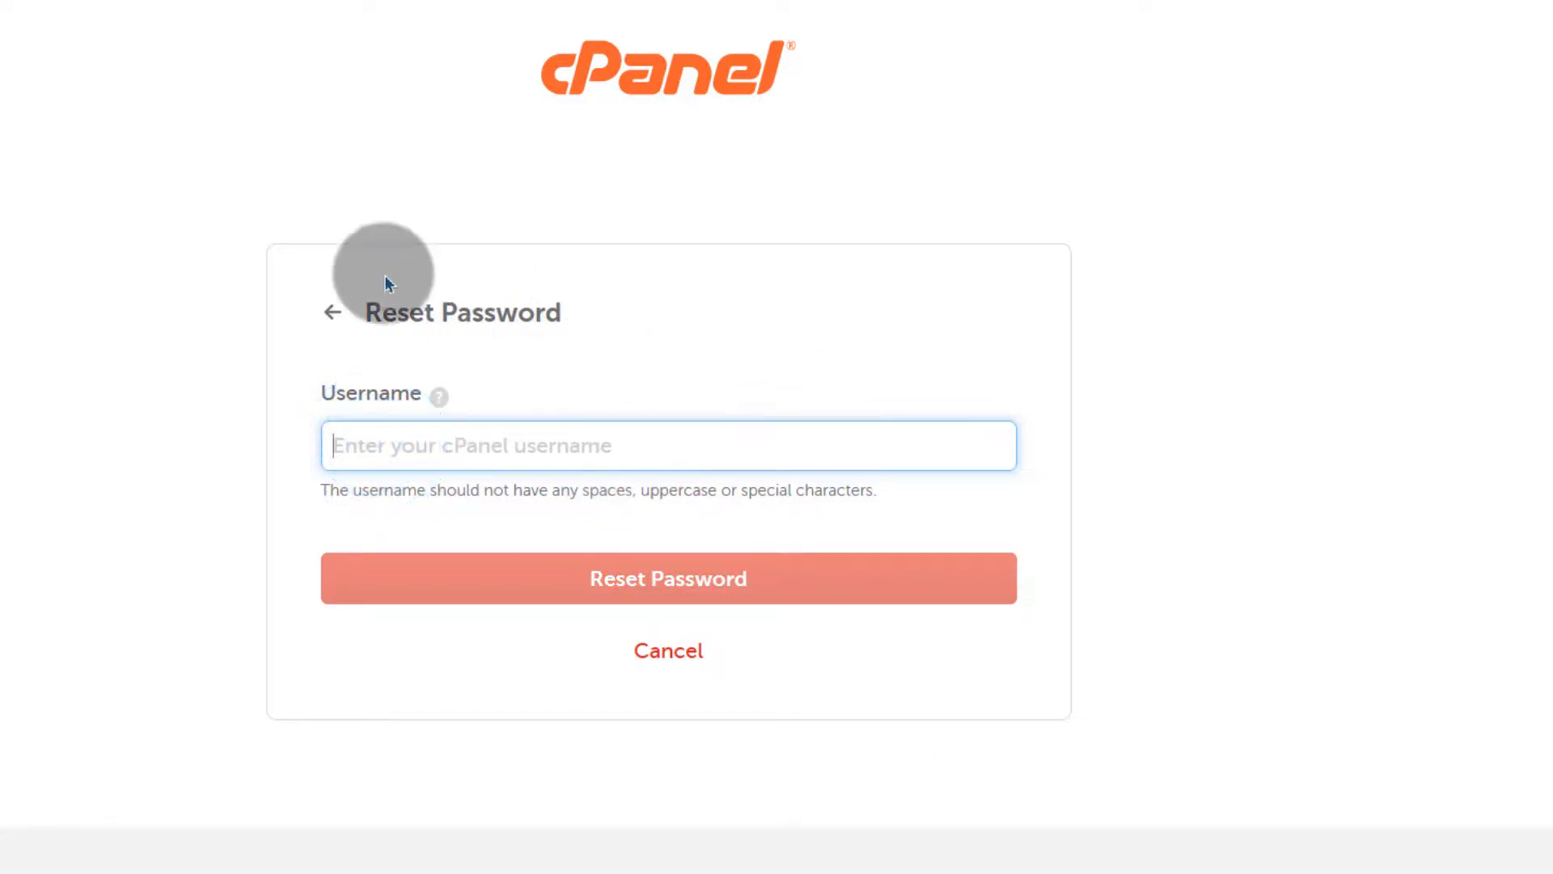
mouse_move(535, 5)
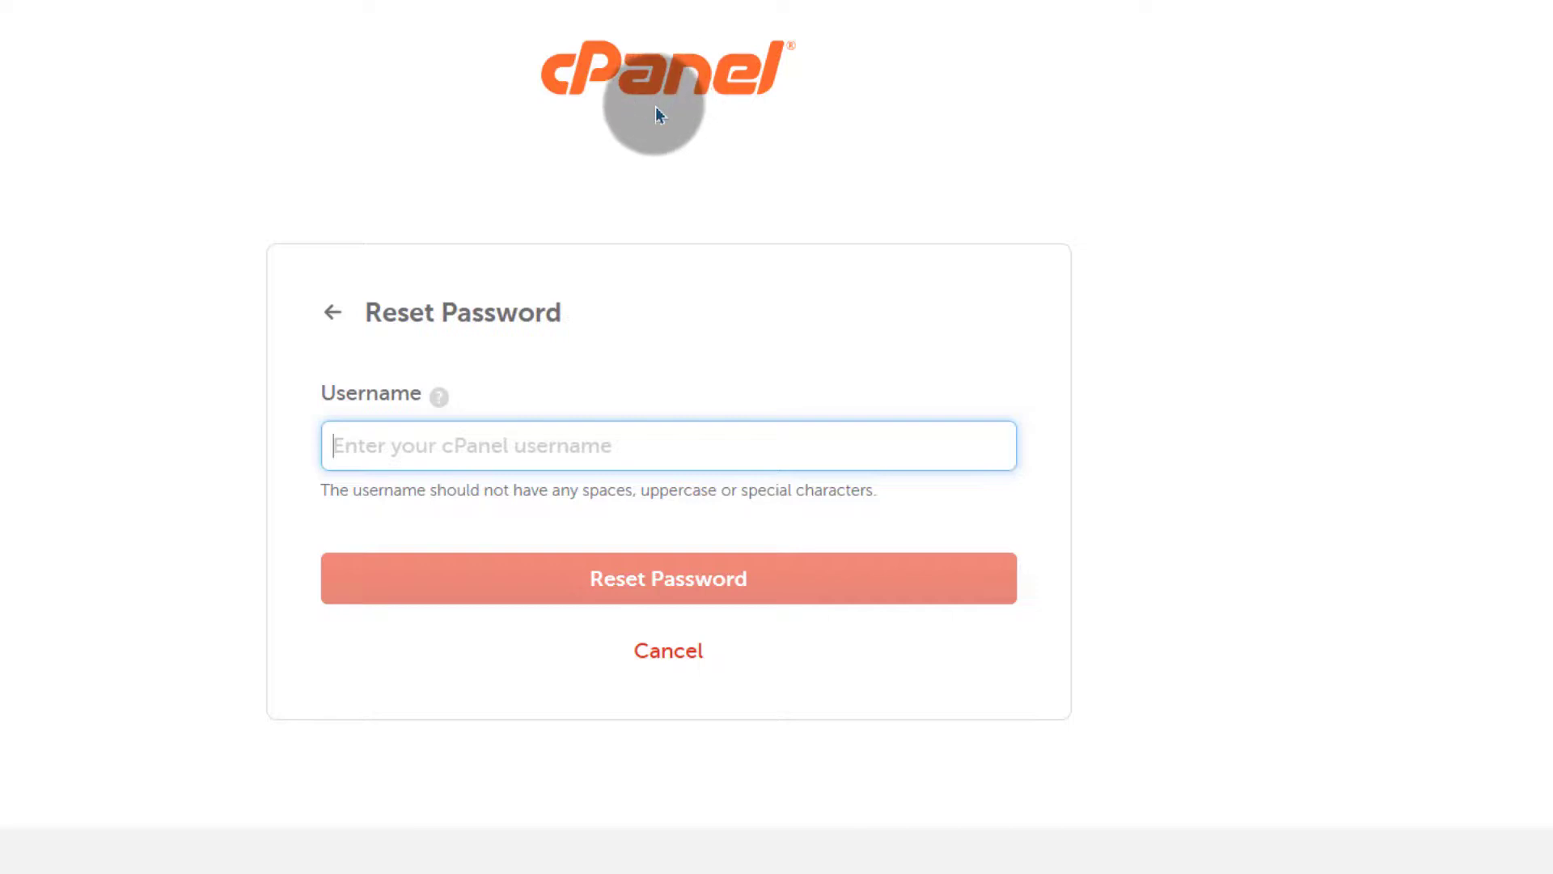
mouse_move(656, 106)
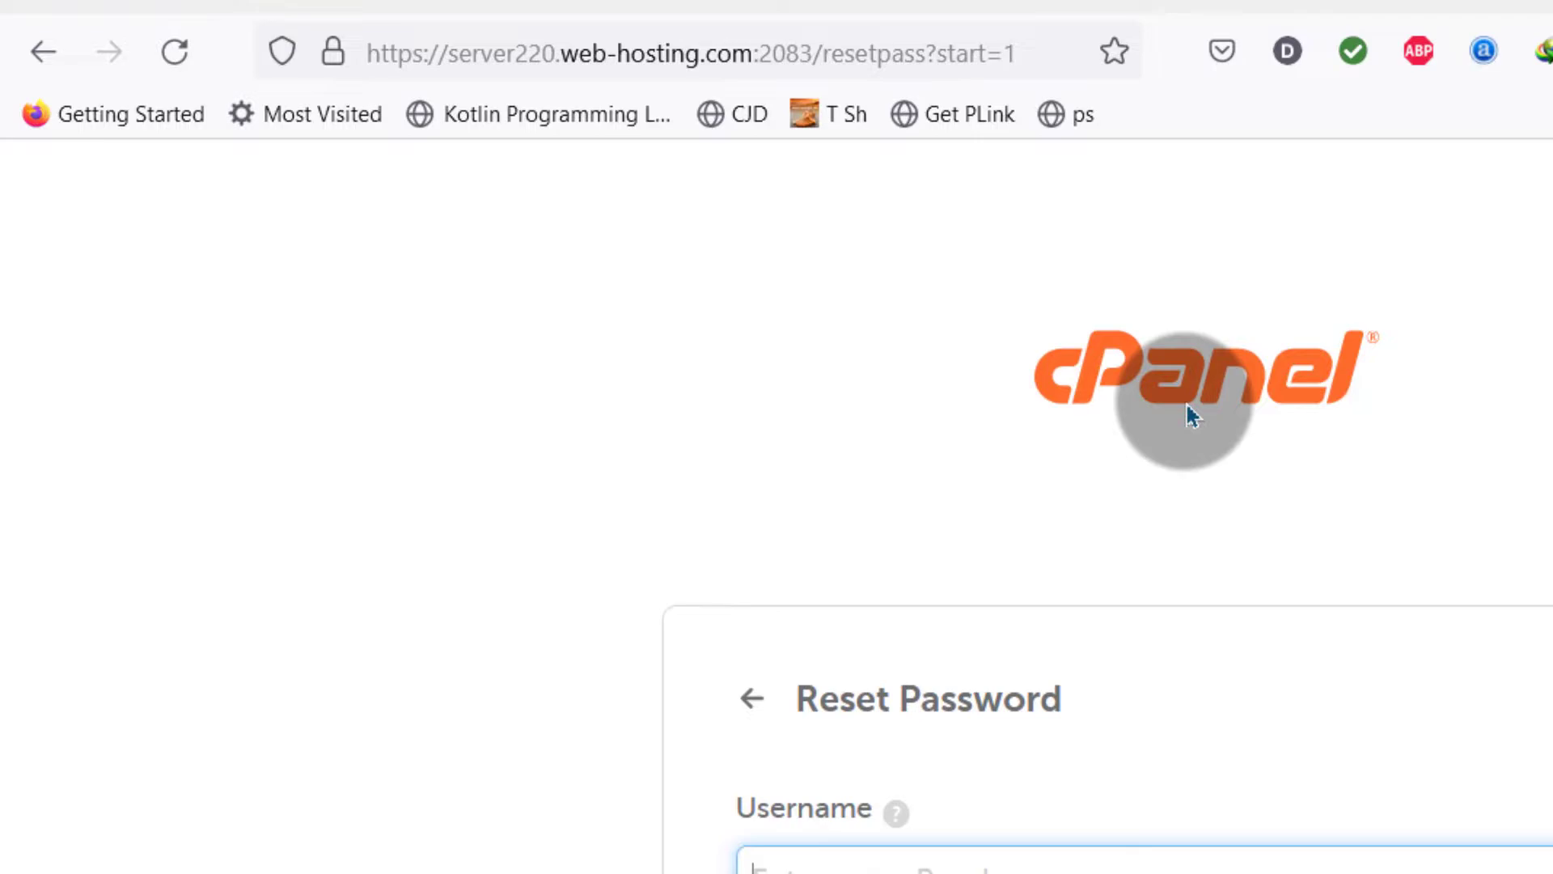
mouse_move(919, 299)
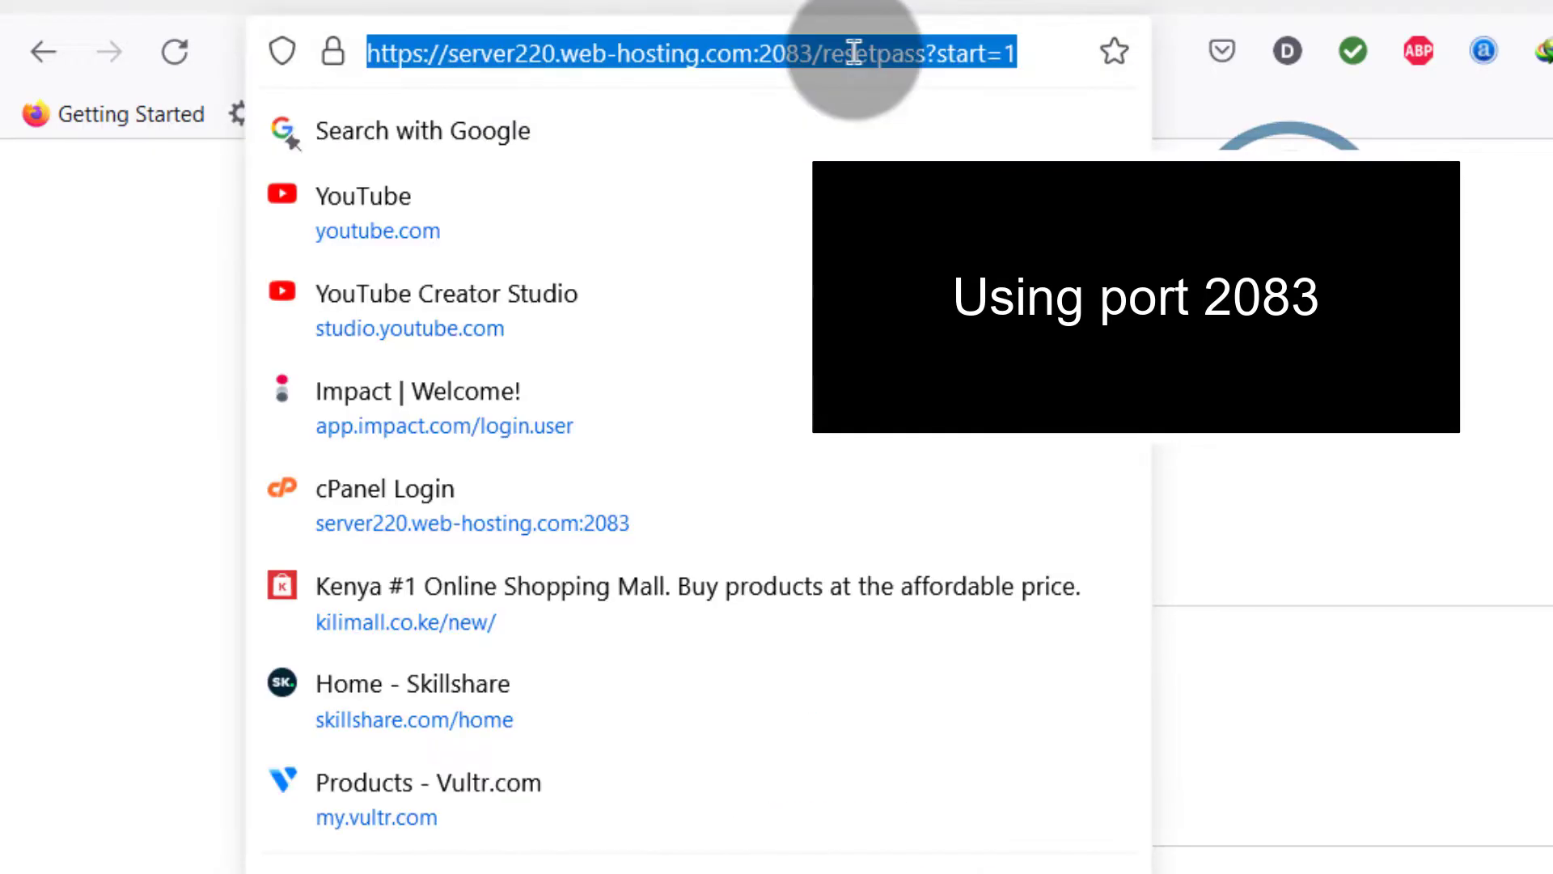
Step: Type the bizanosa.club domain into the address bar to reach cPanel's port 2083
type("bizanosa.cl")
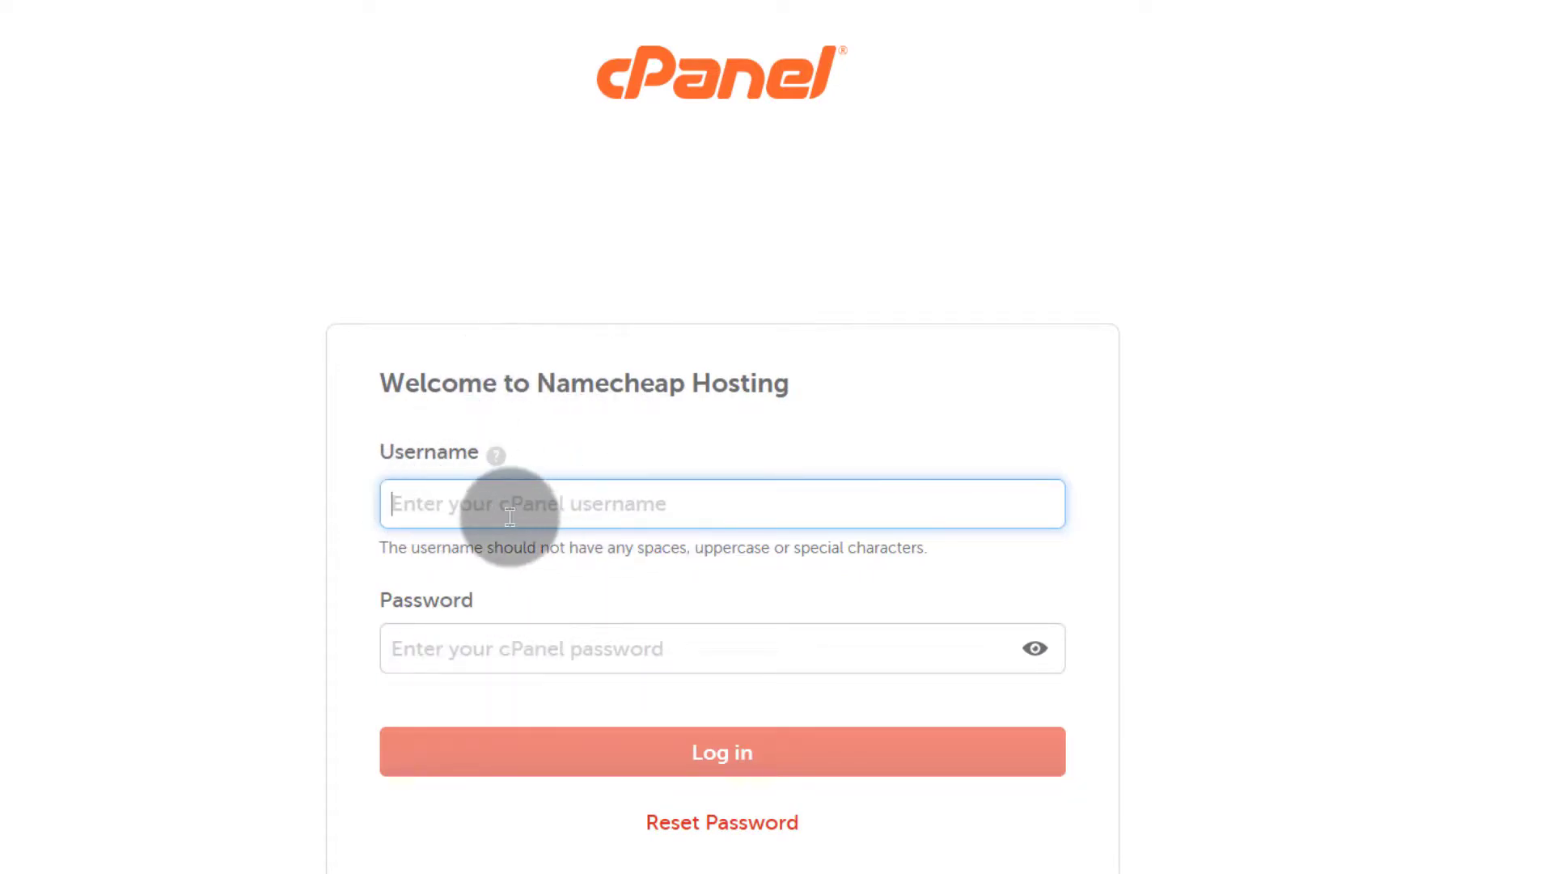
mouse_move(998, 102)
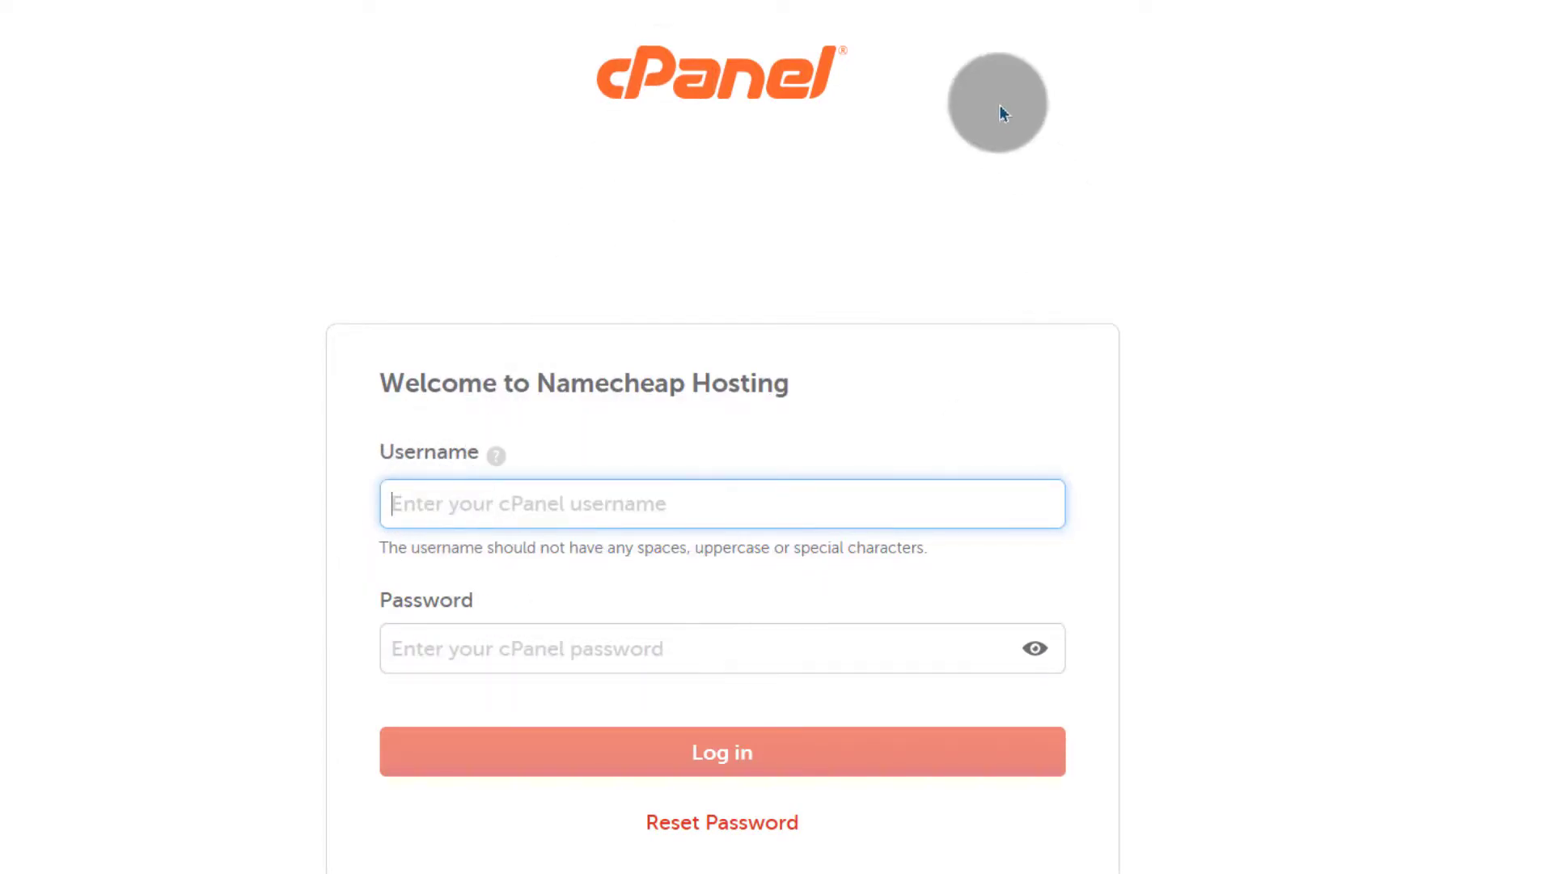
mouse_move(416, 359)
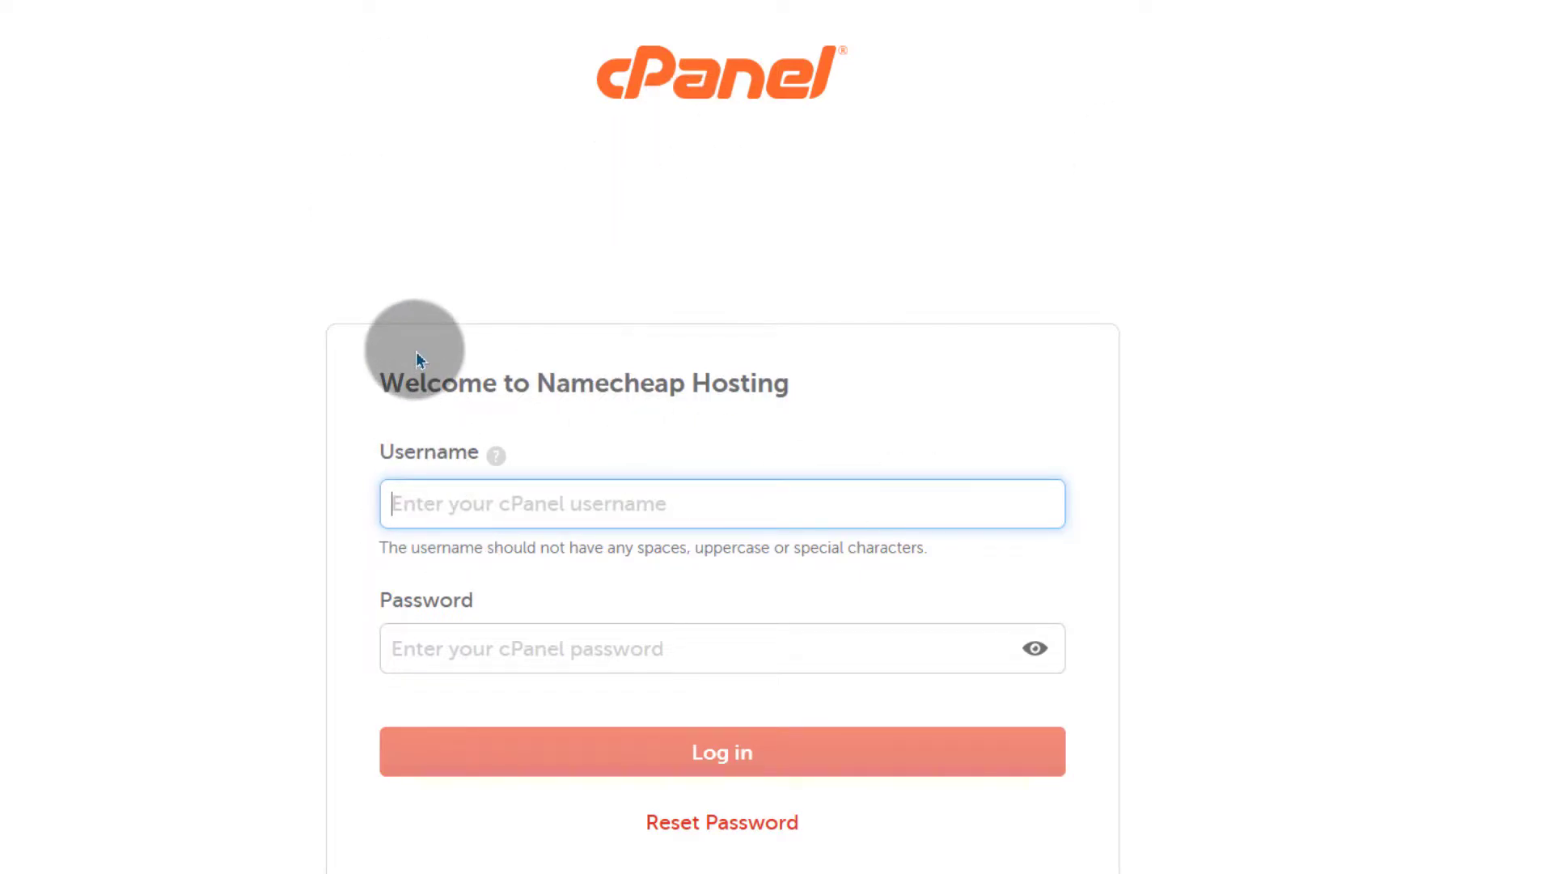
mouse_move(485, 114)
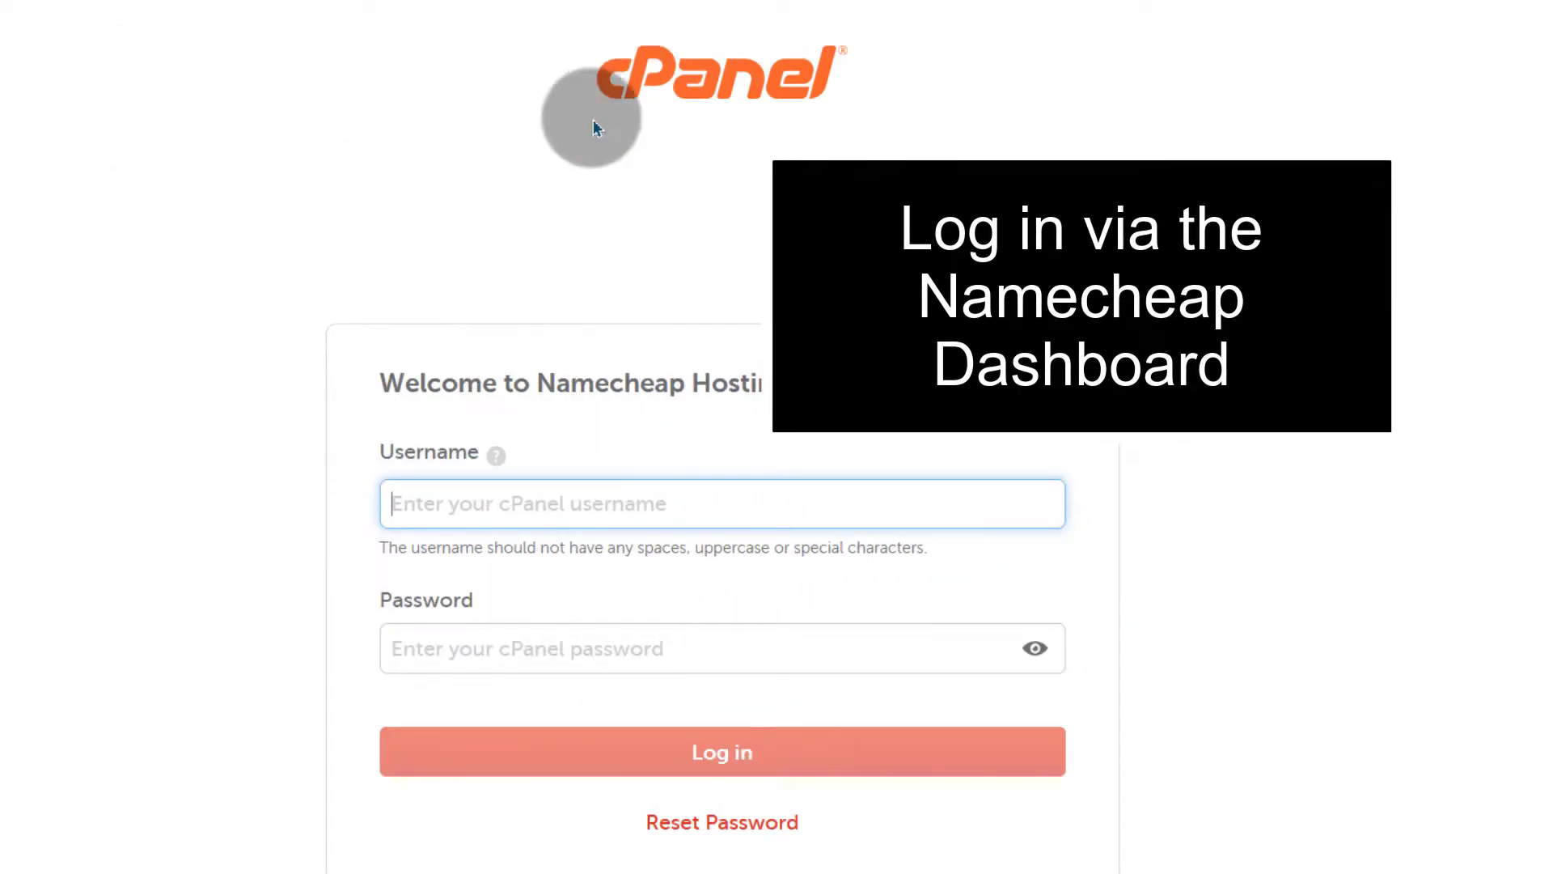
mouse_move(767, 144)
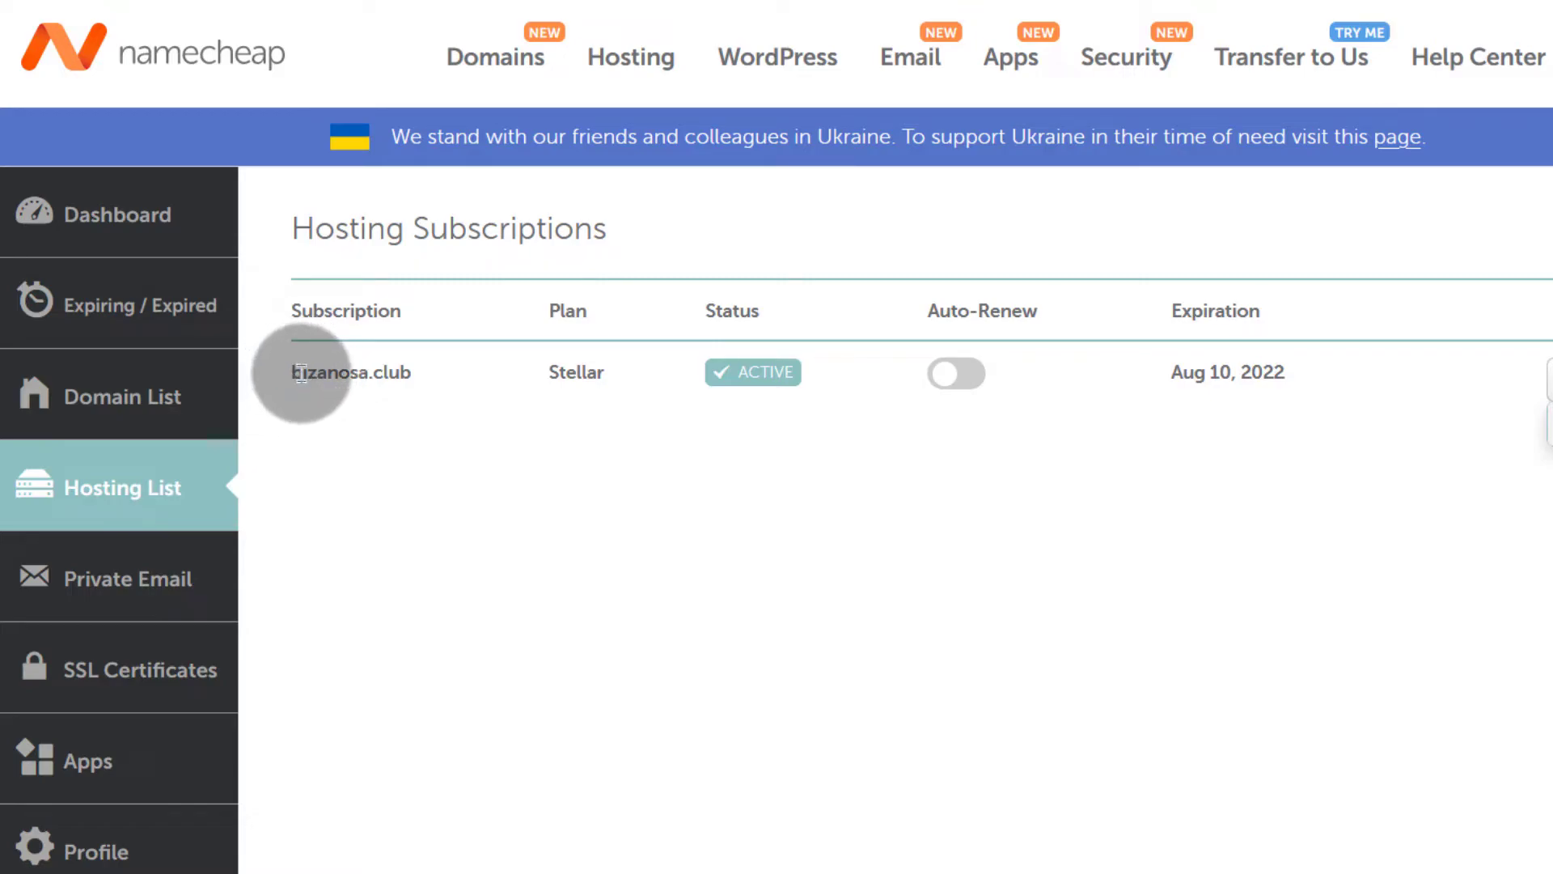
Step: Locate the bizanosa.club Stellar plan's GO TO CPANEL button in Hosting List
left_click(1539, 356)
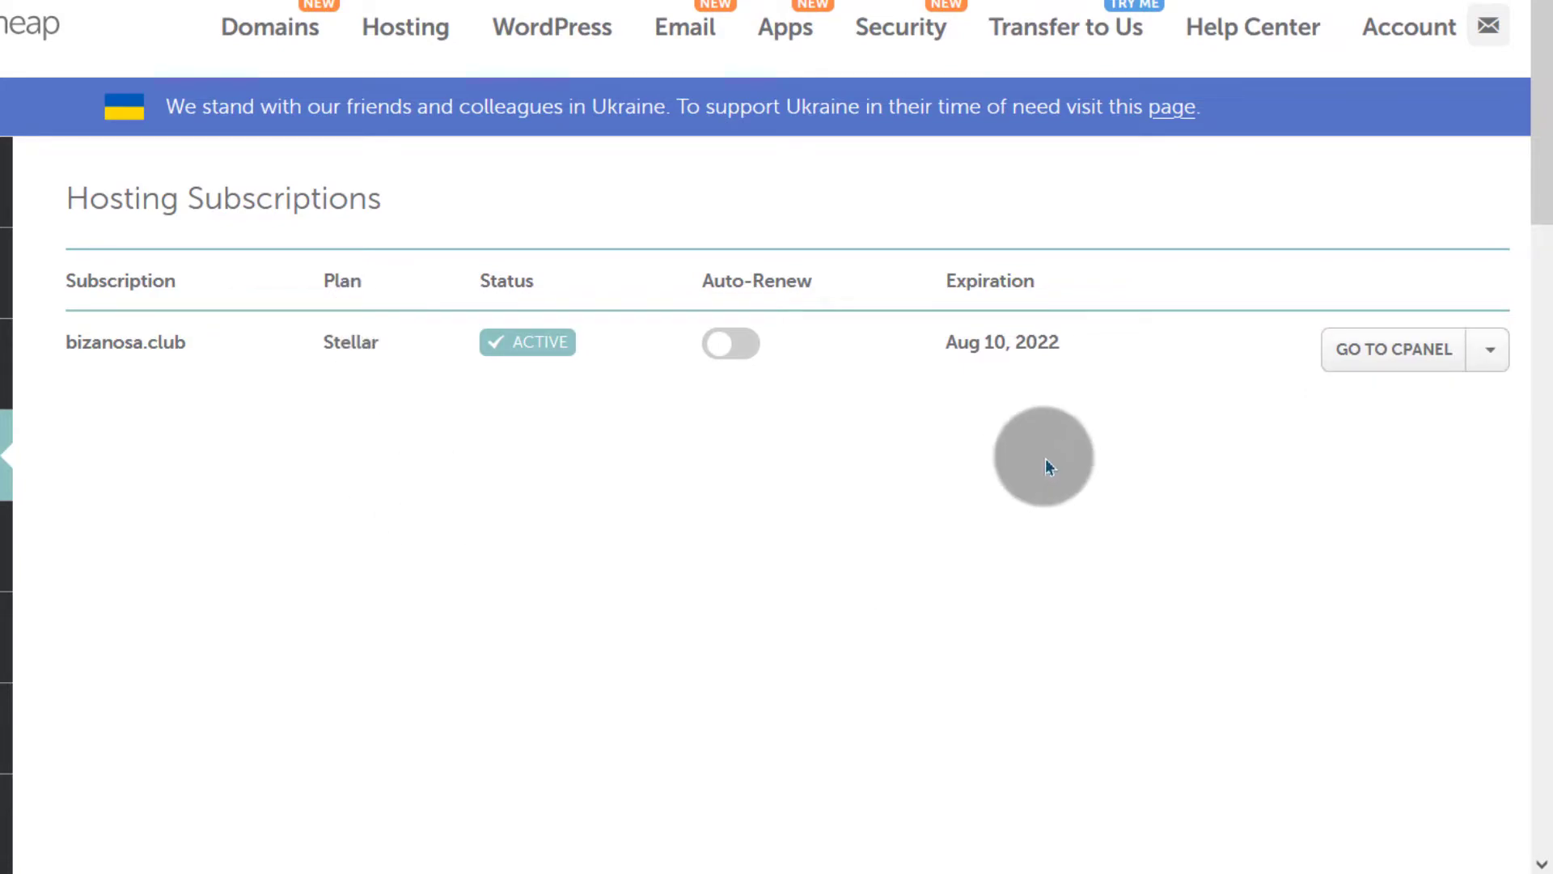
right_click(1391, 348)
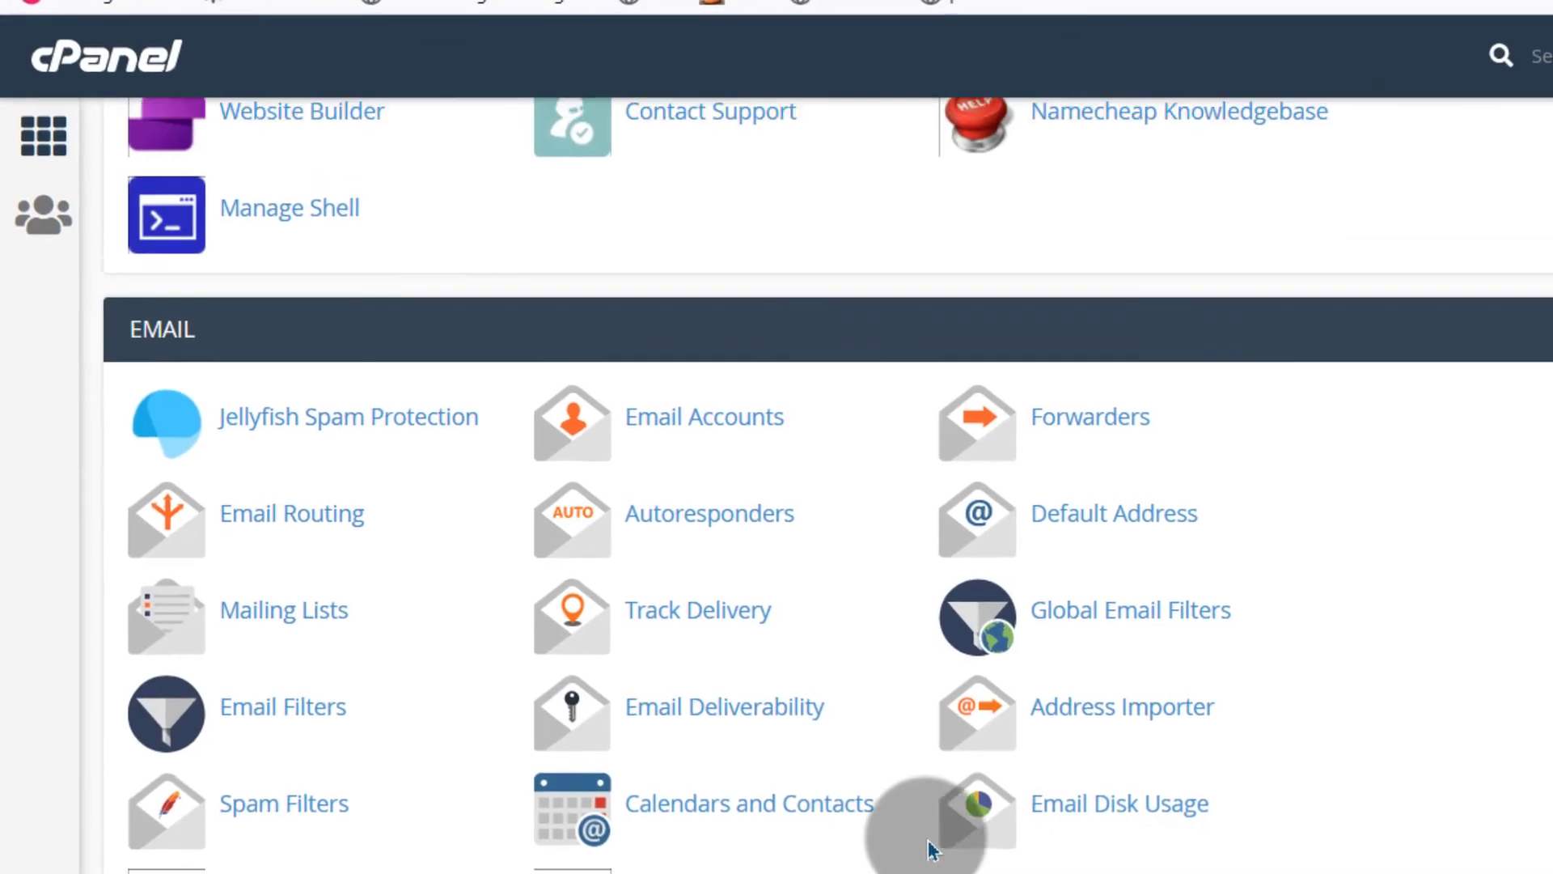
Step: Scroll through the cPanel dashboard's Email and Files sections and back up
scroll("down", 3)
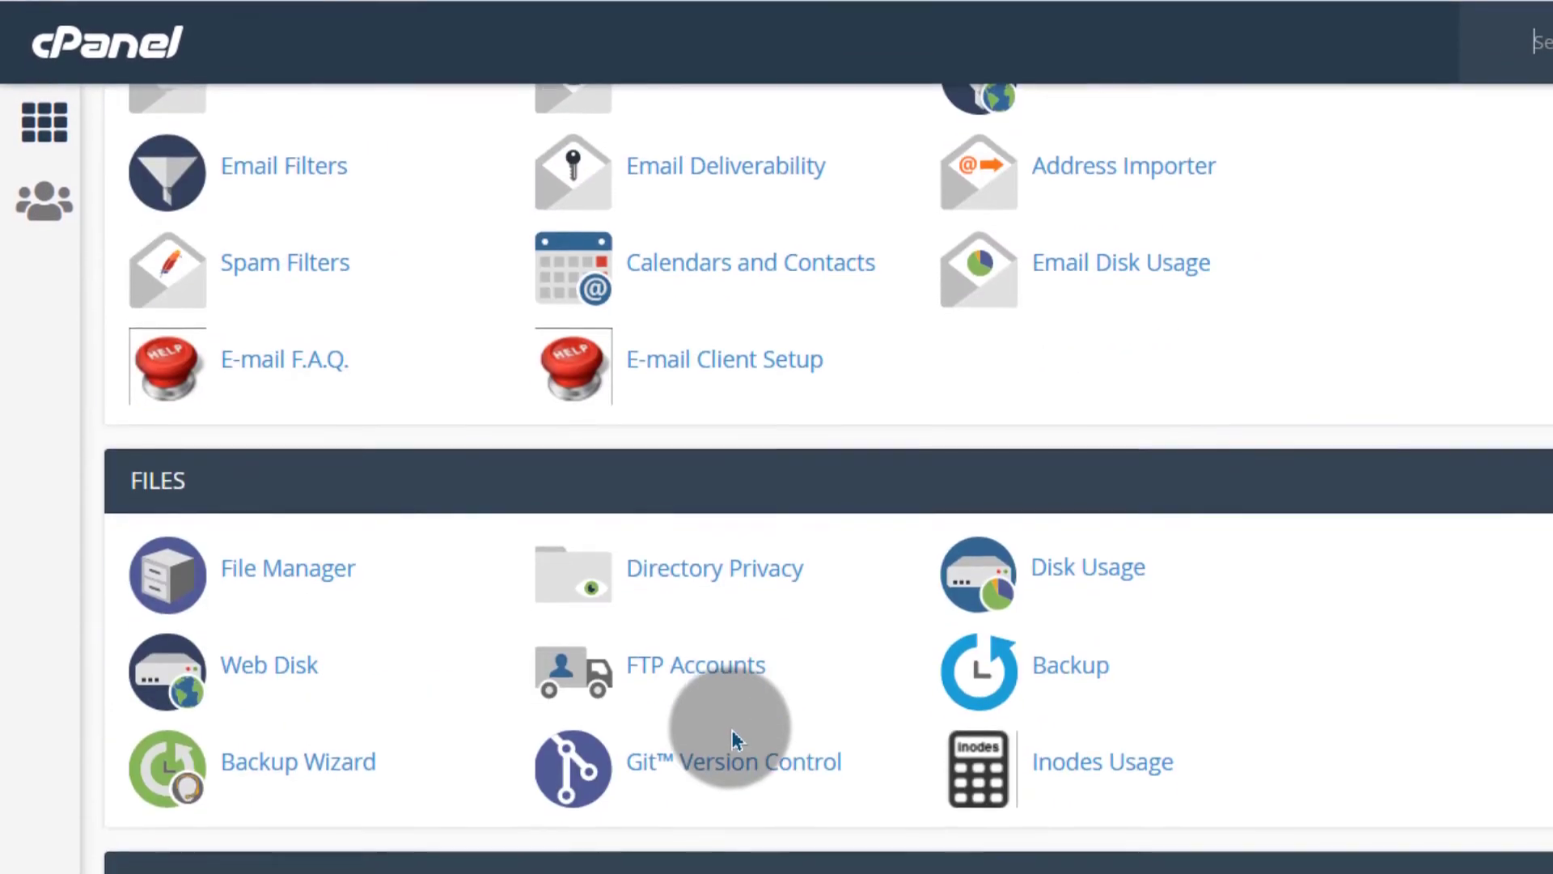
scroll("up", 3)
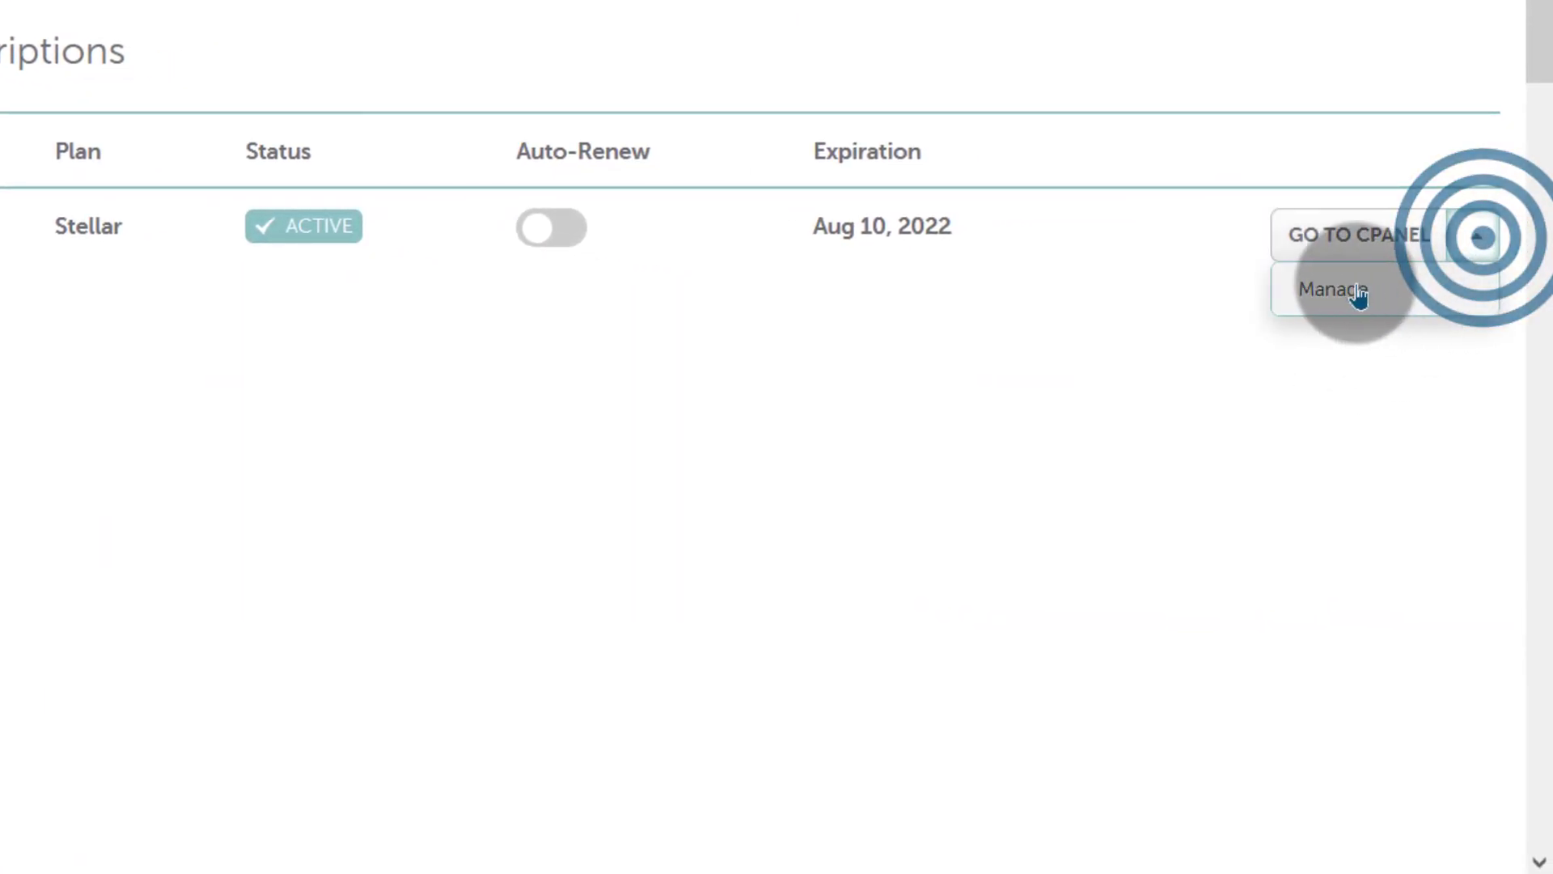
Step: Open Manage for the Stellar subscription to view server220.web-hosting.com and IP details
left_click(1332, 288)
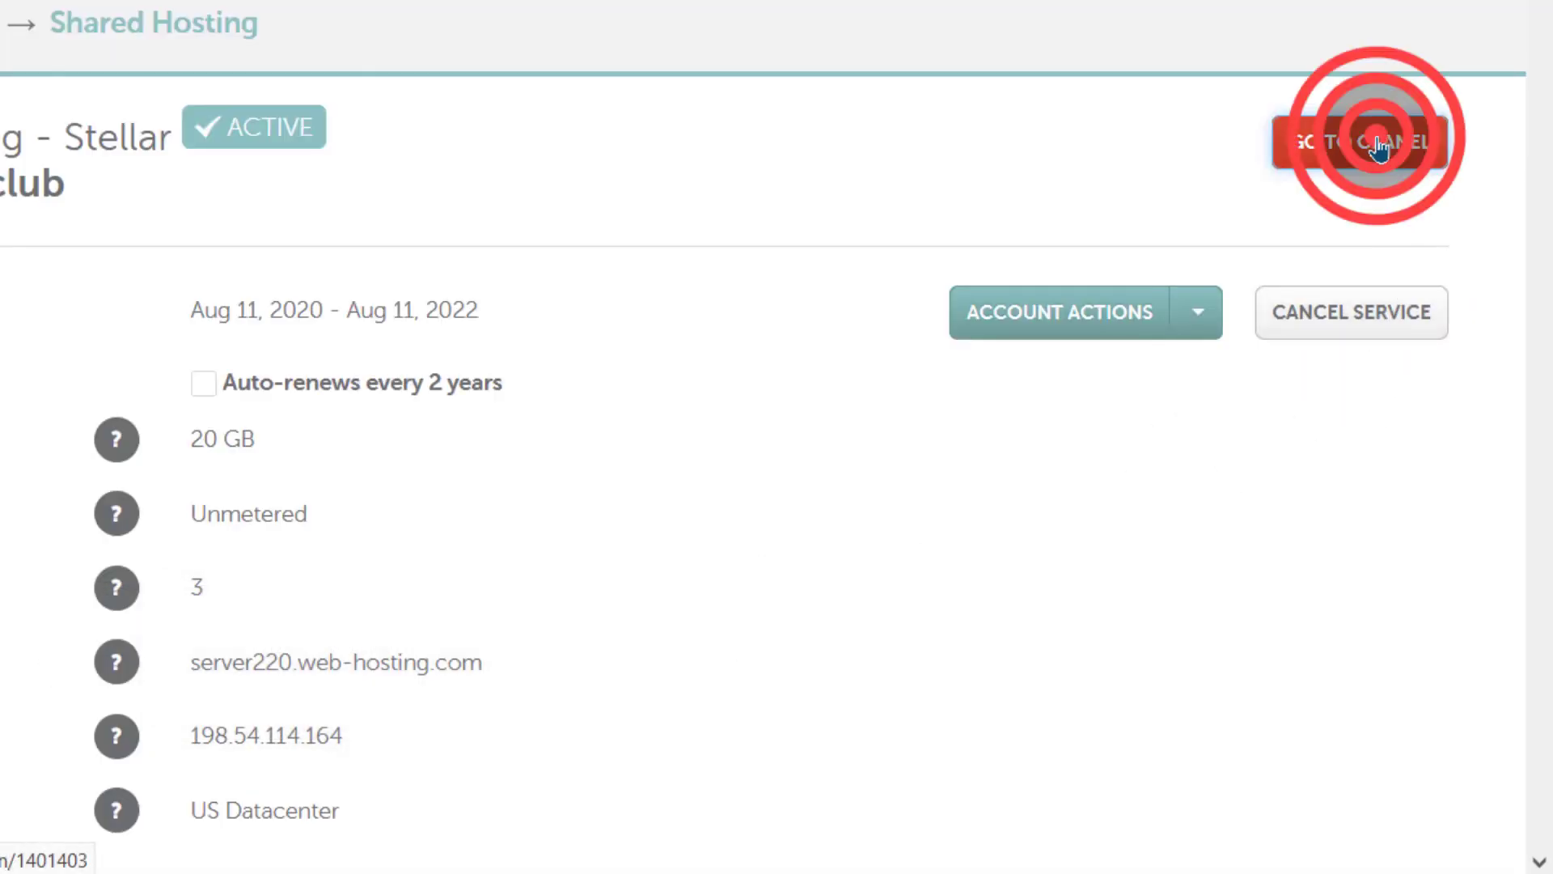